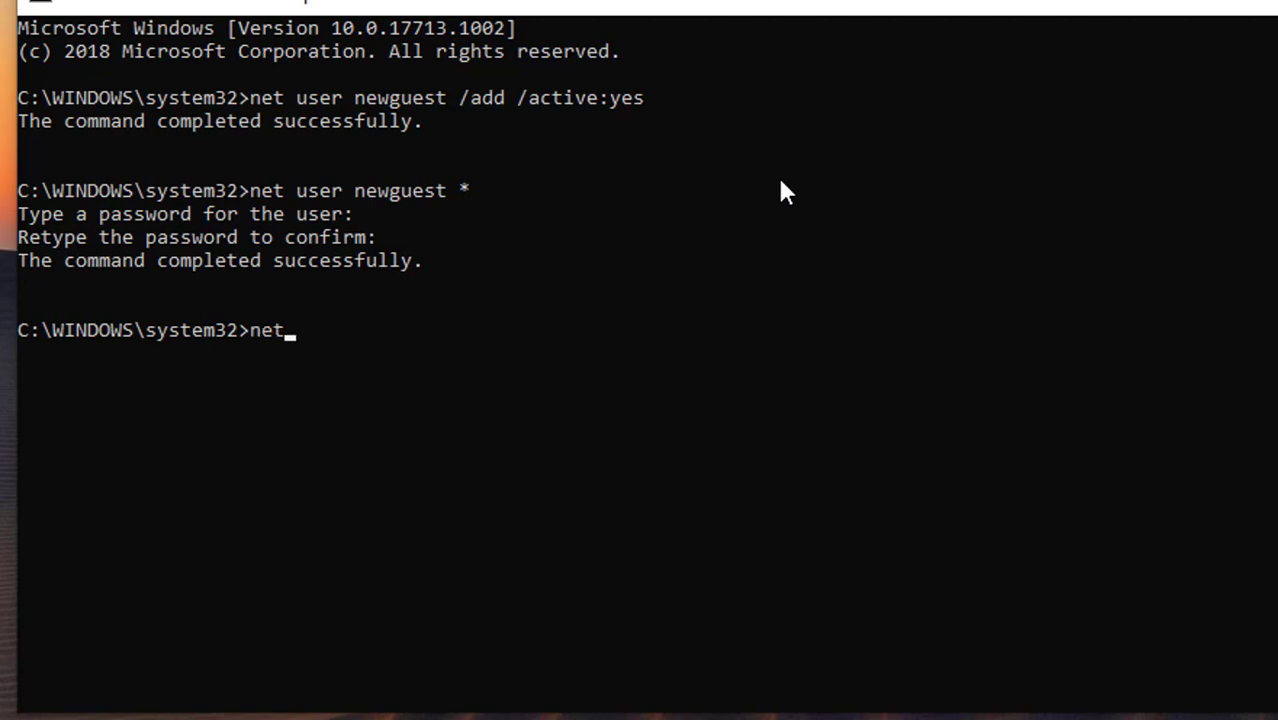
# Step: Run 'net localgroup users newguest /delete' to remove newguest from the Users group
pyautogui.write('localgroup users newguest /delete')
pyautogui.write('exit')
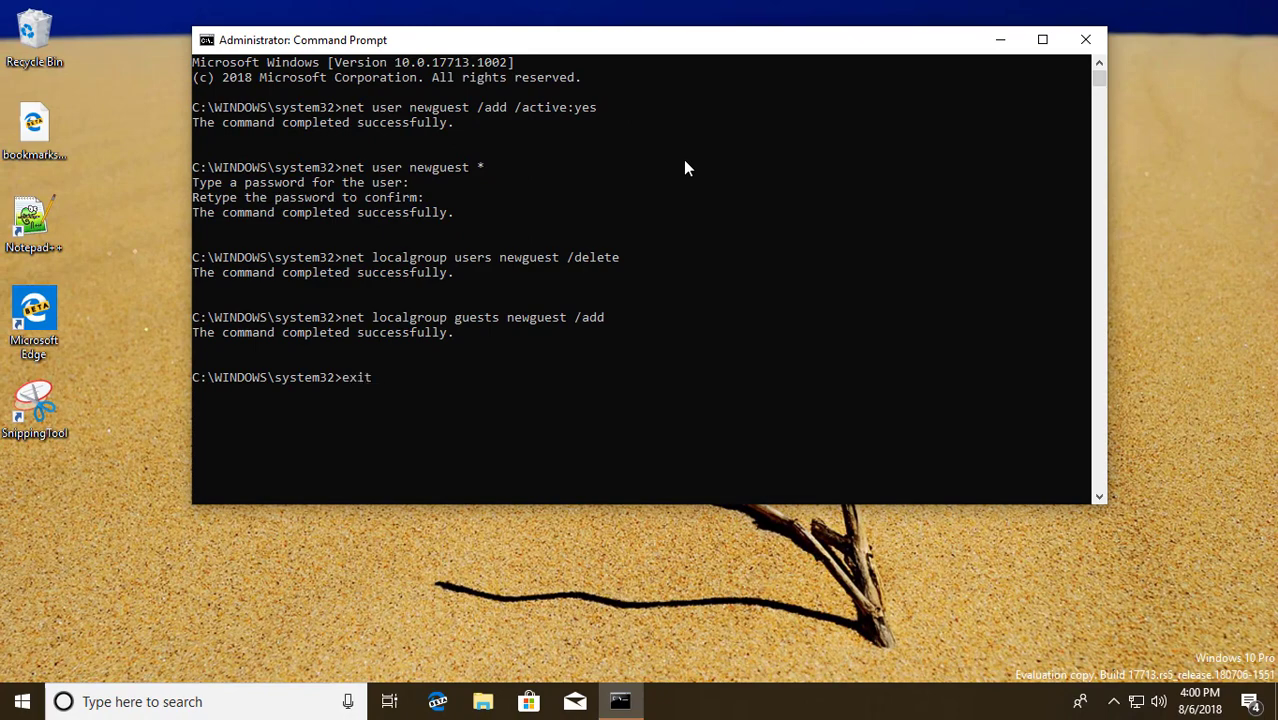
# Step: Show the Start menu account switcher listing newguest alongside the current user
pyautogui.click(16, 698)
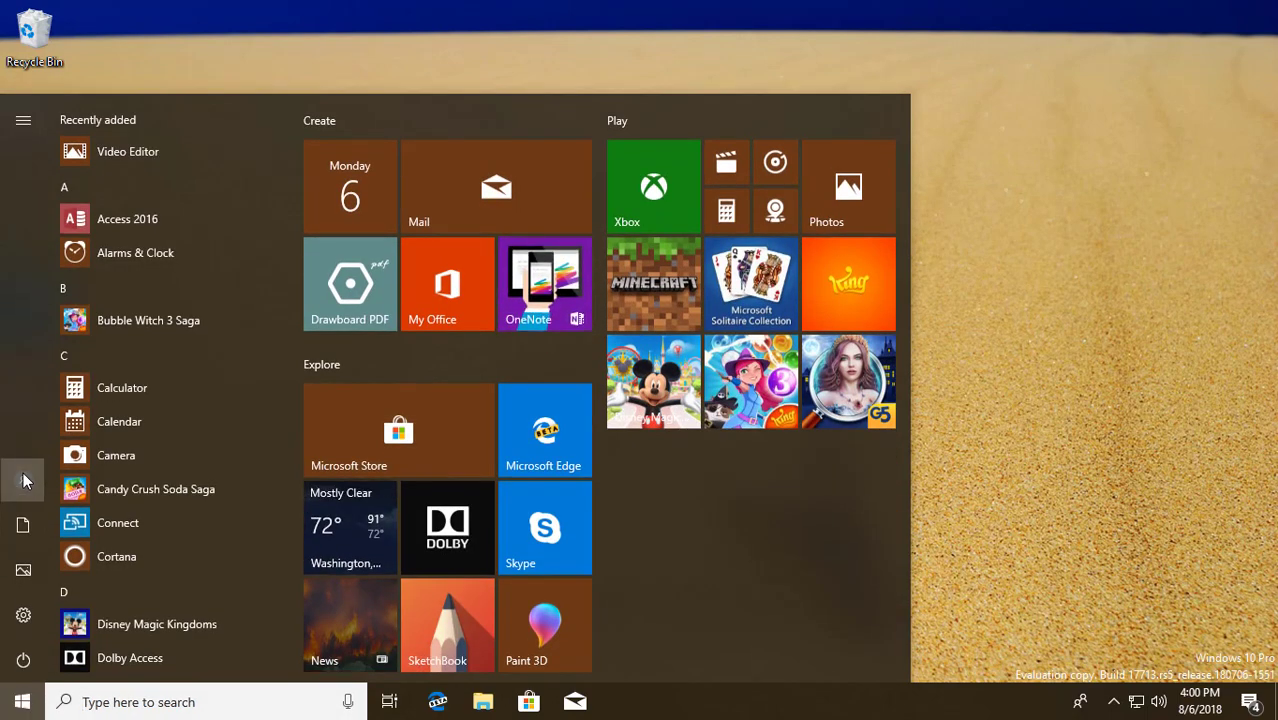
pyautogui.click(24, 480)
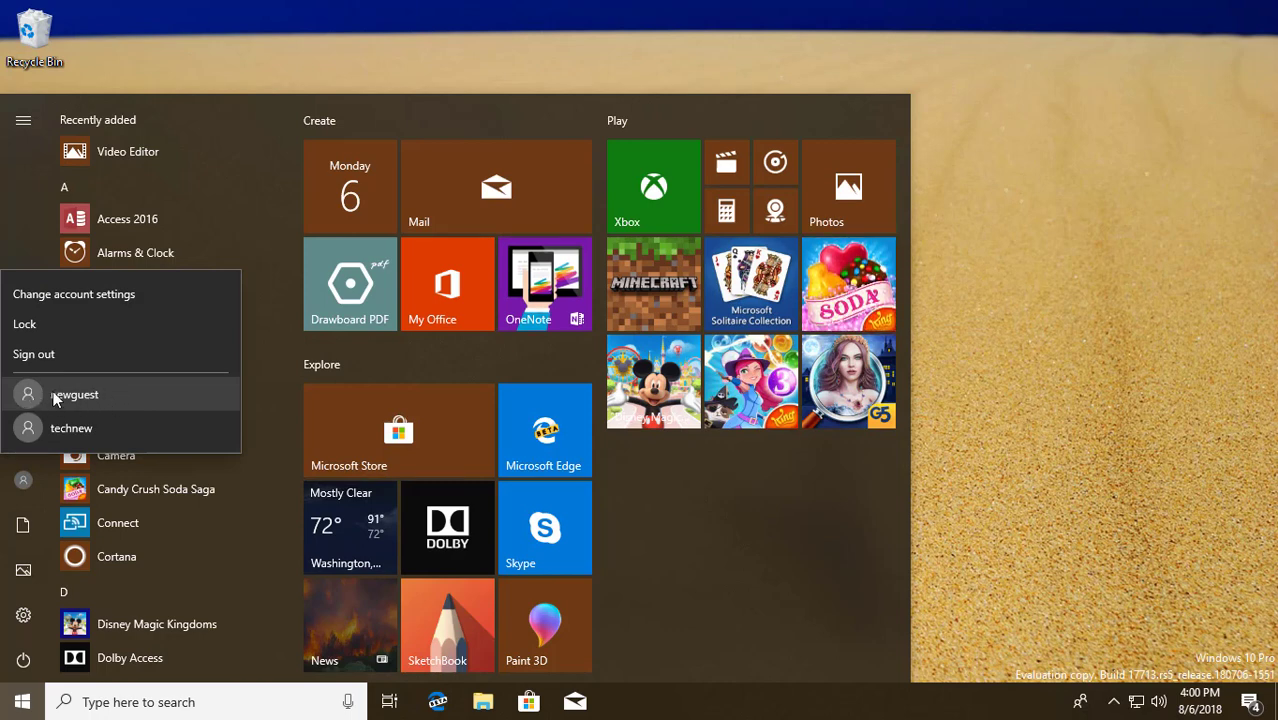